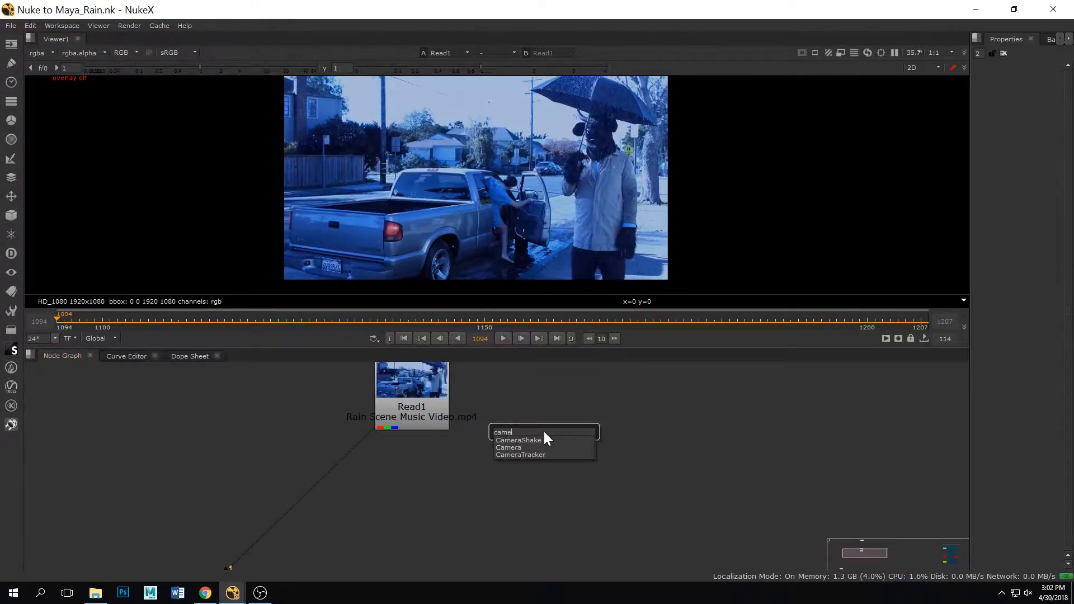
Add a CameraTracker node on the rain footage, masked by Roto1 with inverted alpha, and start tracking
{"action": "left_click", "coordinate": [521, 455]}
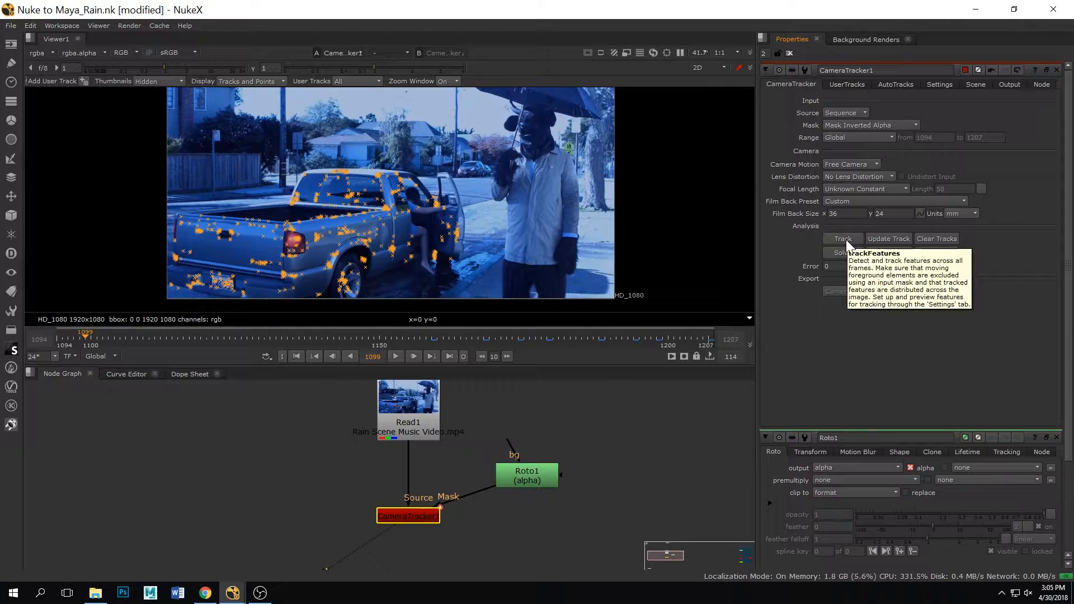
Review the tracked feature trails across the shot, then return to the CameraTracker settings
{"action": "left_click", "coordinate": [842, 238]}
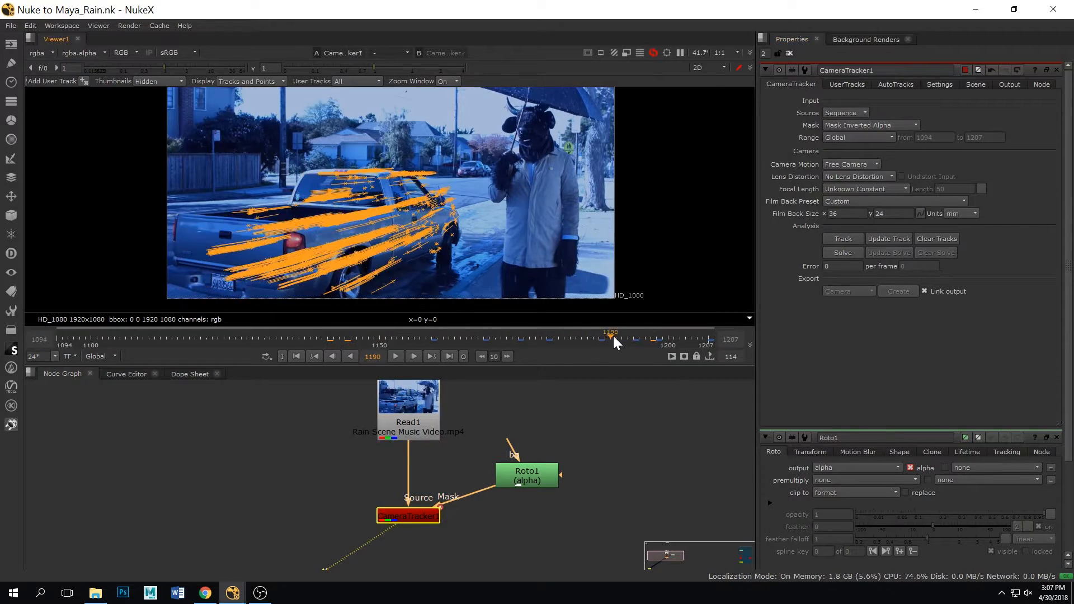
{"action": "left_click_drag", "start_coordinate": [612, 336], "coordinate": [409, 336]}
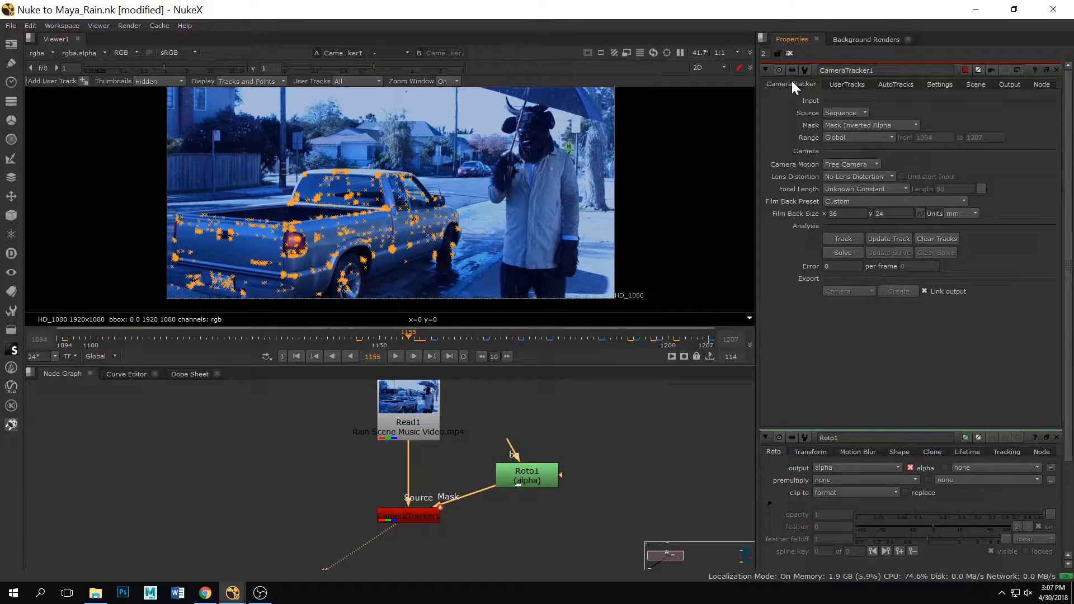
{"action": "left_click", "coordinate": [842, 252]}
{"action": "type", "text": "wri"}
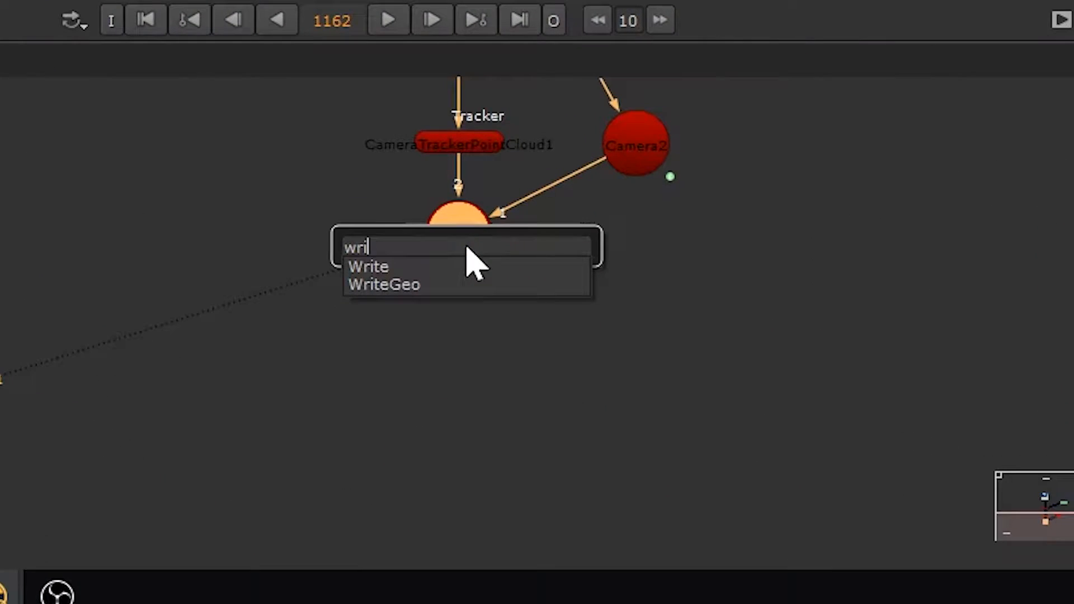
Export Scene2 through a WriteGeo node as testcammatch.fbx in the CameraMatch folder
{"action": "left_click", "coordinate": [384, 284]}
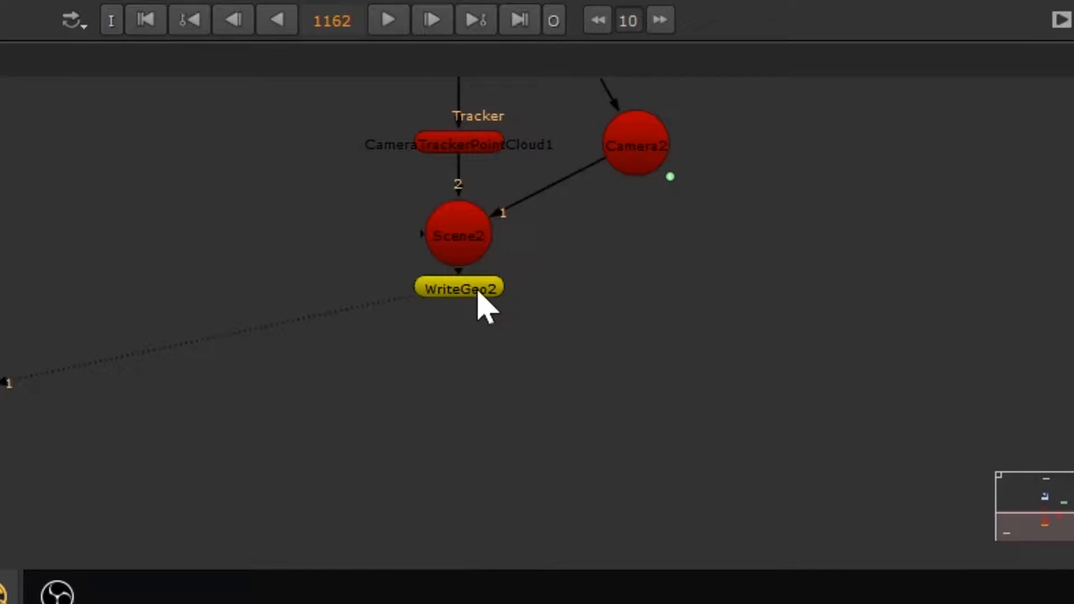
{"action": "double_click", "coordinate": [459, 288]}
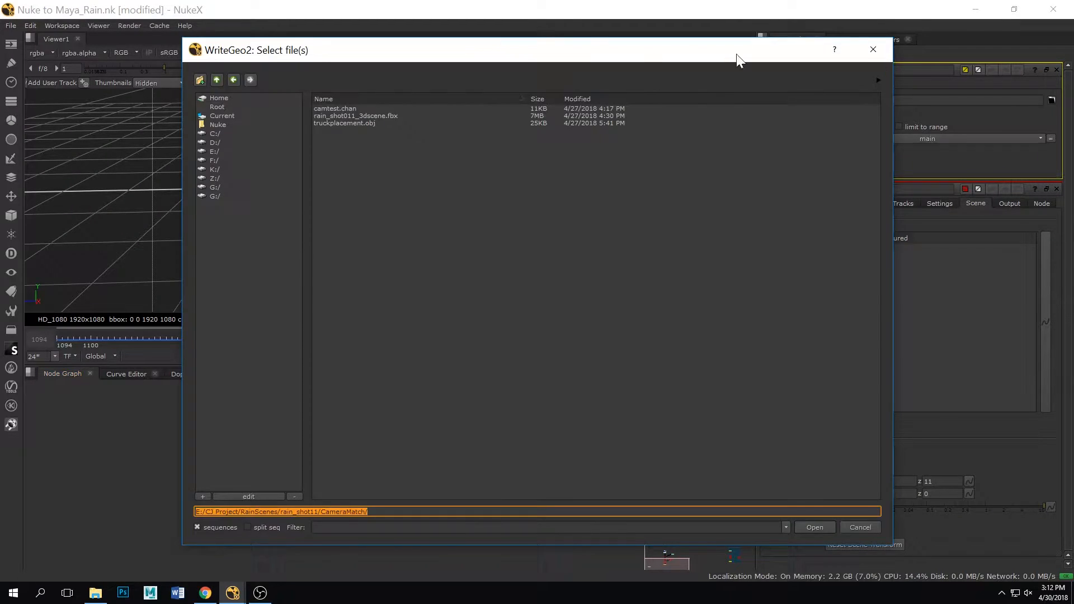
{"action": "type", "text": "testcammat"}
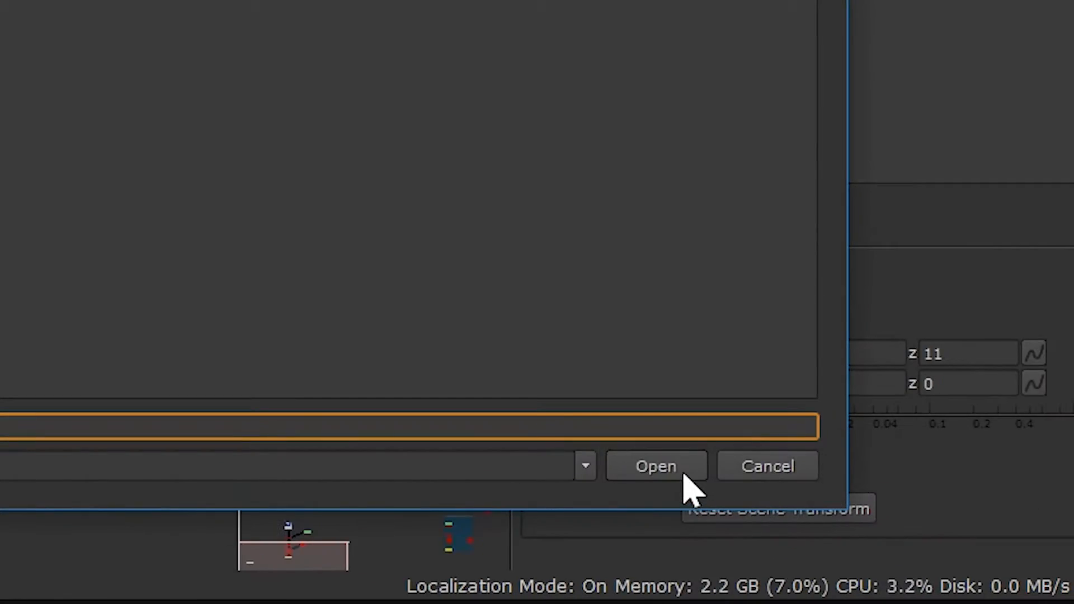
{"action": "left_click", "coordinate": [655, 466]}
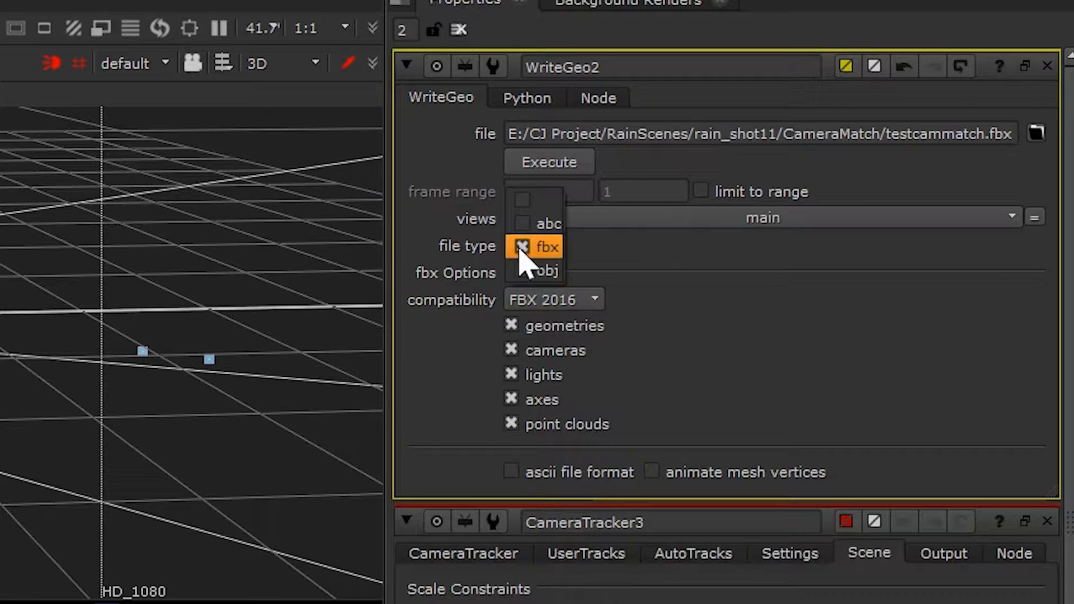
{"action": "left_click", "coordinate": [546, 247]}
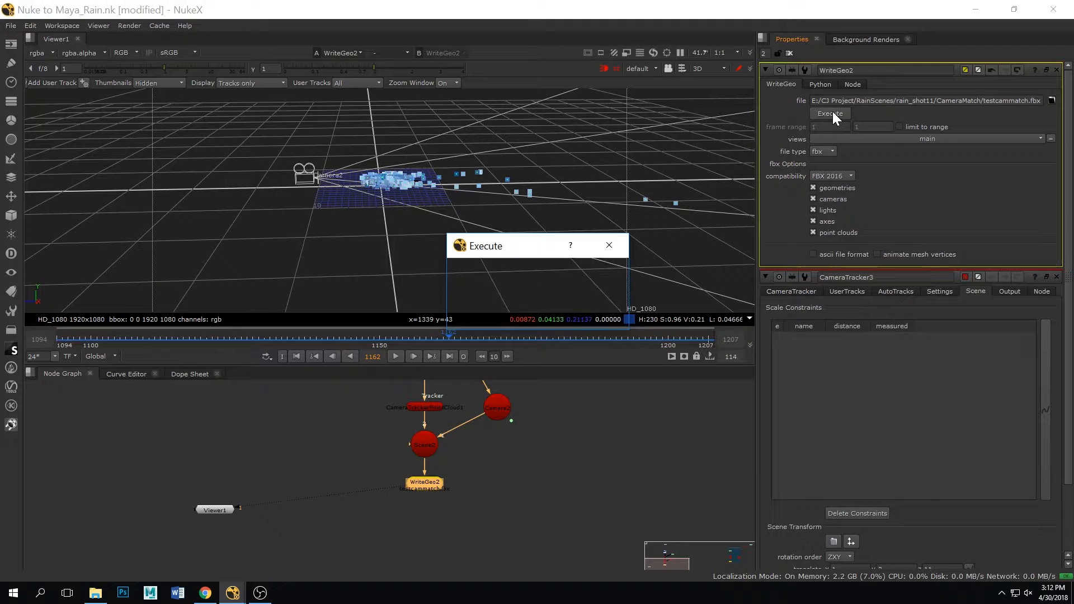
{"action": "left_click", "coordinate": [608, 245]}
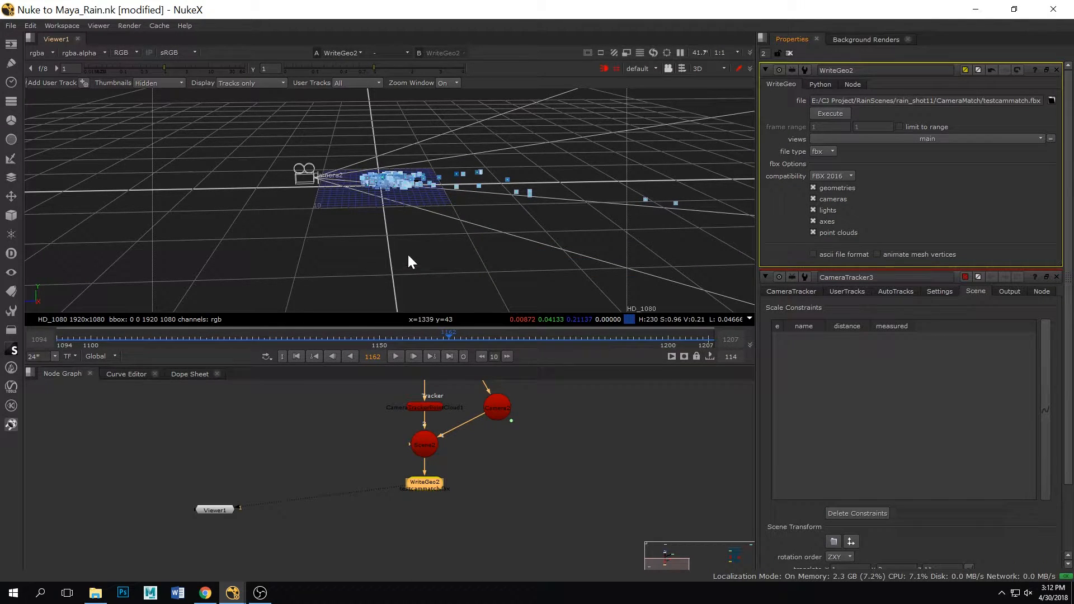
{"action": "left_click", "coordinate": [10, 24]}
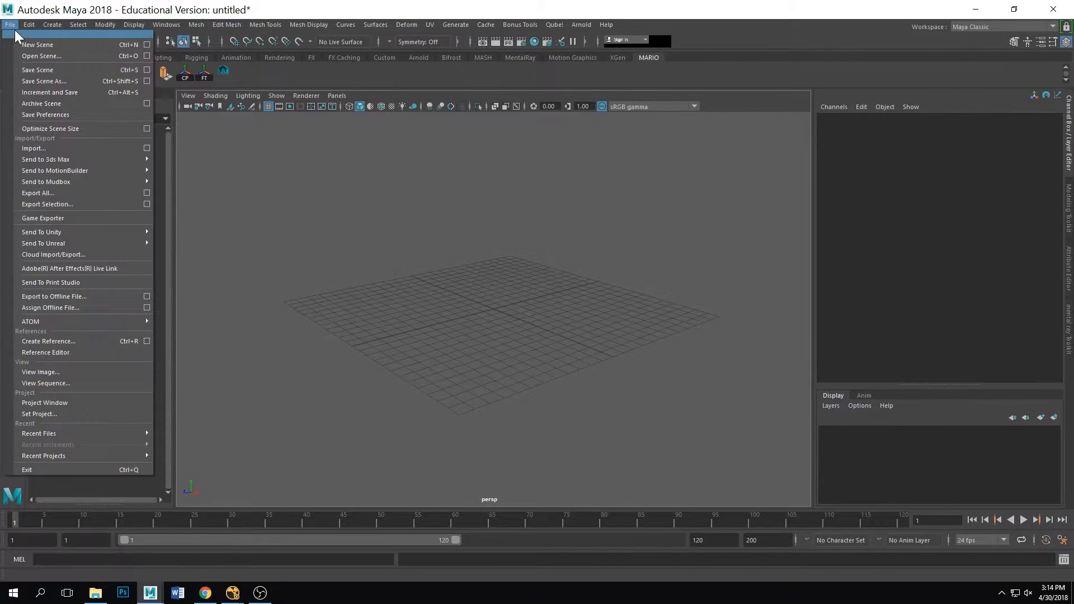
Import testcammatch.fbx into Maya to bring in the camera, locators and footage
{"action": "left_click", "coordinate": [34, 148]}
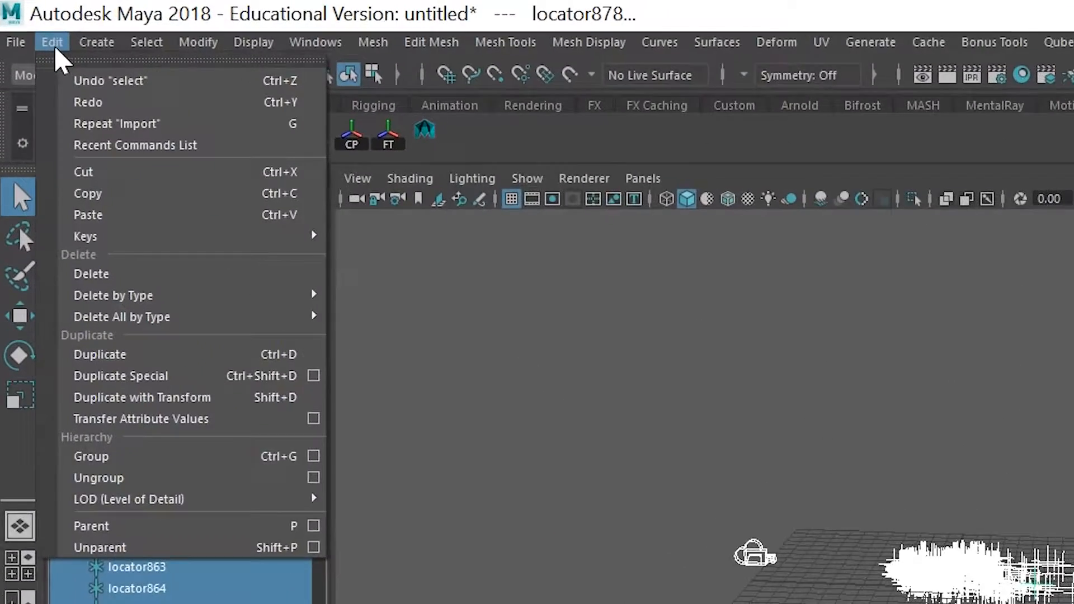
{"action": "left_click", "coordinate": [91, 457]}
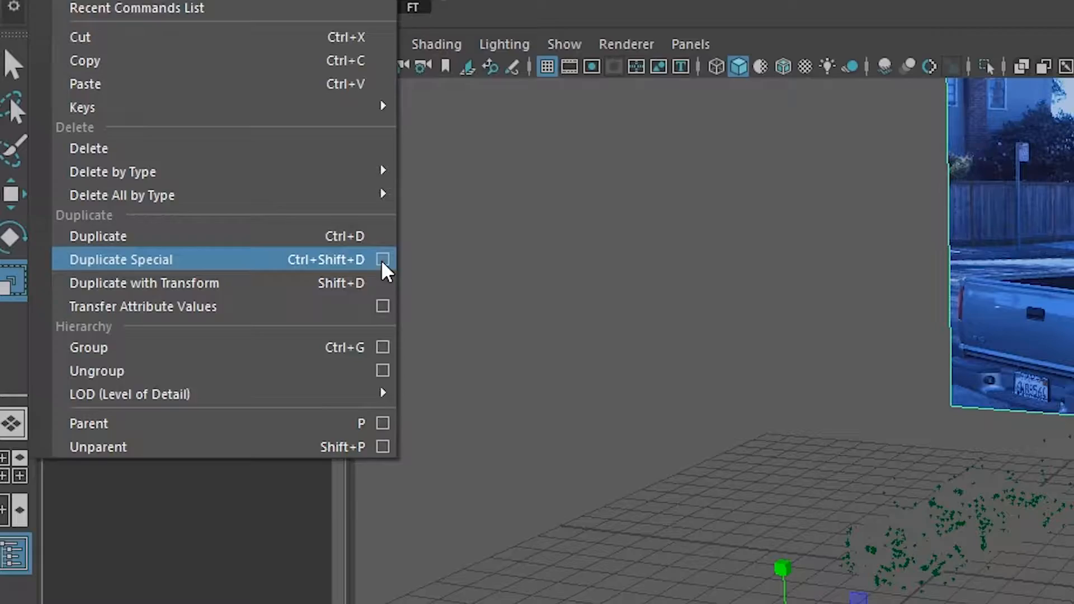
Duplicate the tracked camera and truck with Duplicate input connections enabled
{"action": "left_click", "coordinate": [383, 260]}
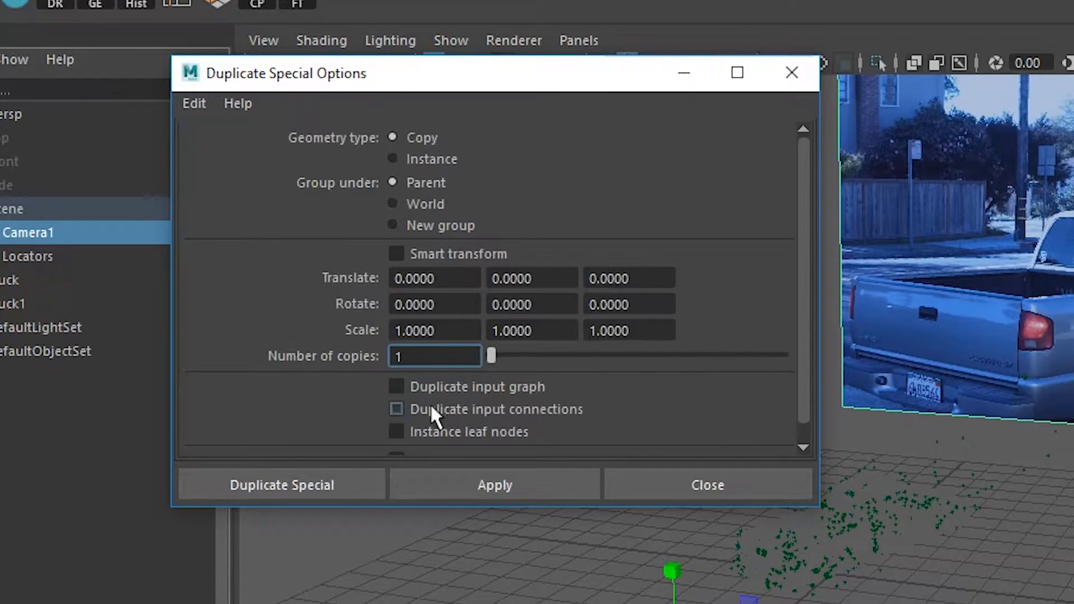
{"action": "left_click", "coordinate": [396, 386]}
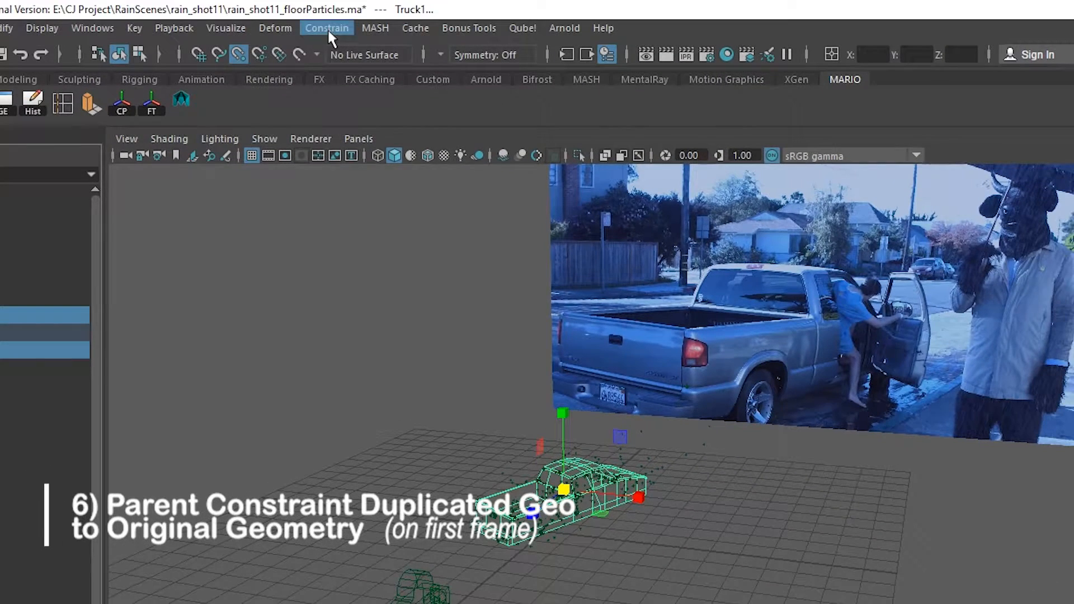
Parent-constrain the duplicate truck to Truck1 with Maintain offset, then bake its animation
{"action": "left_click", "coordinate": [326, 27]}
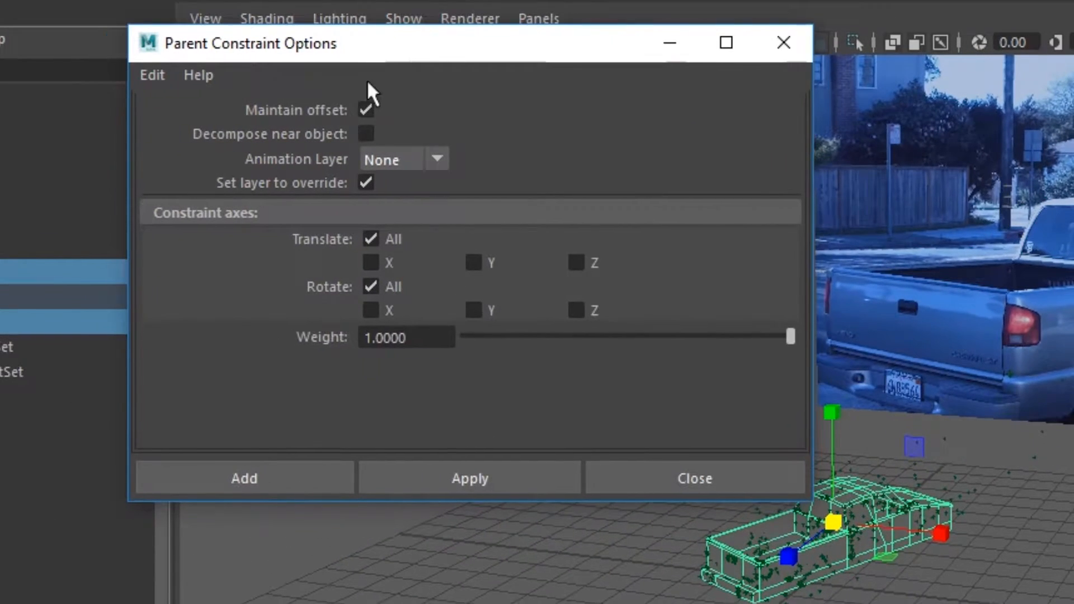
{"action": "mouse_move", "coordinate": [264, 440]}
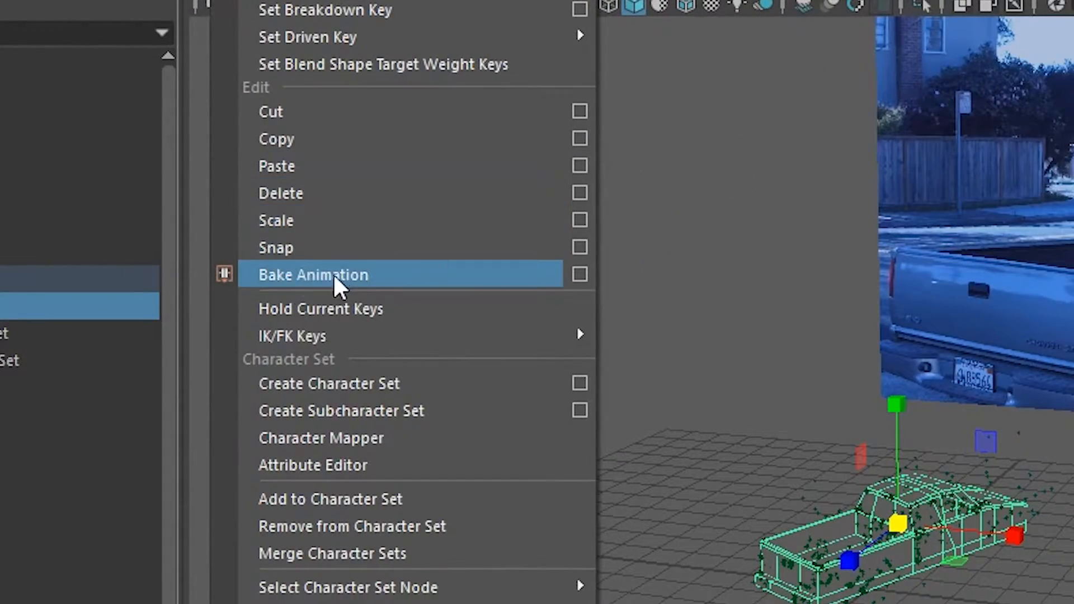
{"action": "left_click", "coordinate": [314, 275]}
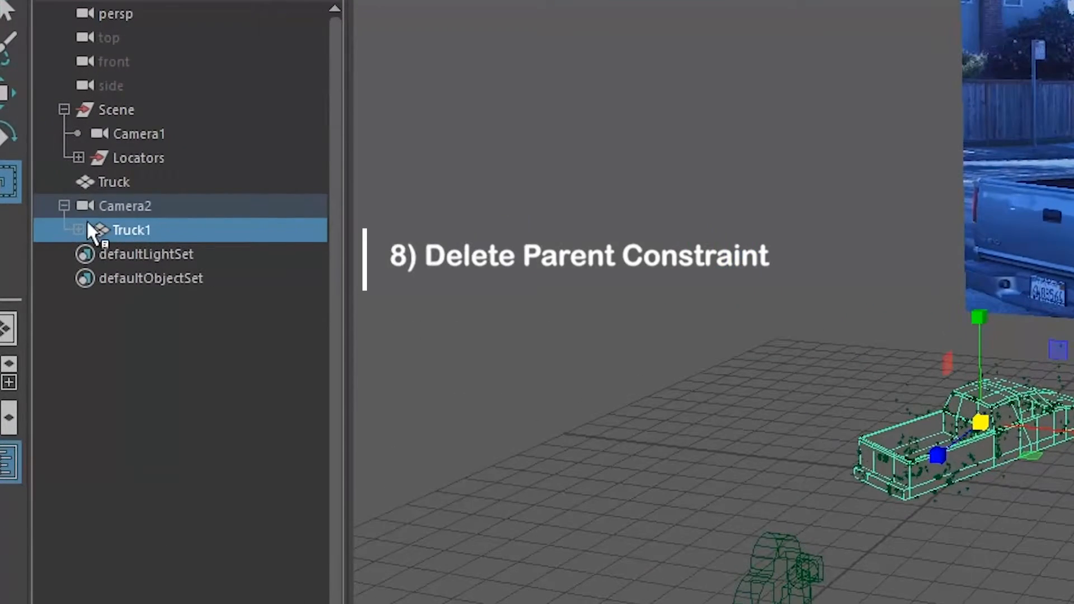
Delete the parentConstraint node under the duplicate Truck1 in the Outliner
{"action": "left_click", "coordinate": [79, 229]}
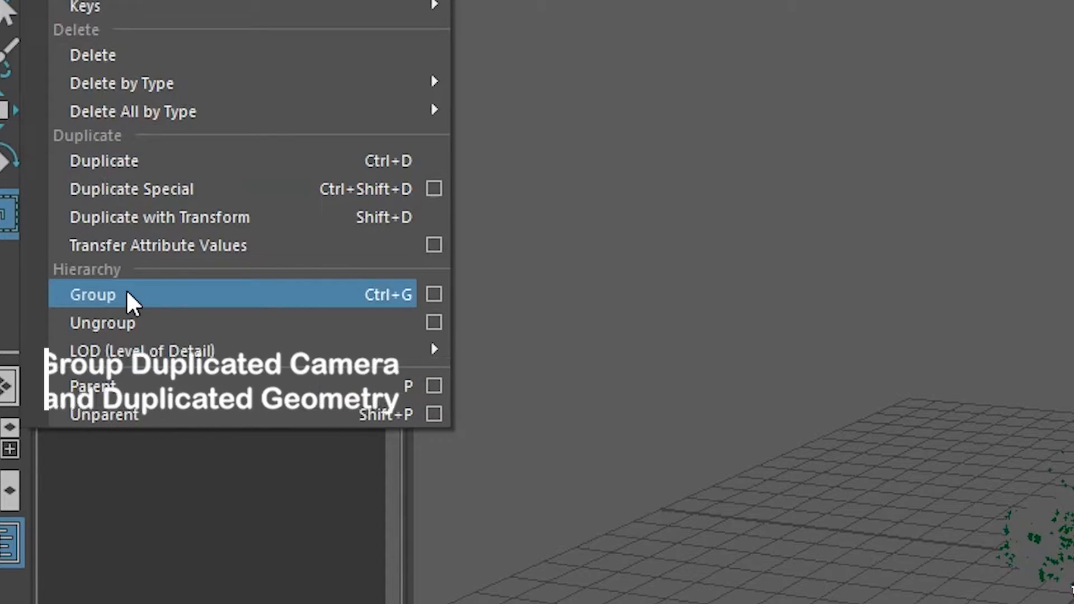
Group the duplicates as group1 and paste Camera1's transform channels onto it
{"action": "left_click", "coordinate": [92, 295]}
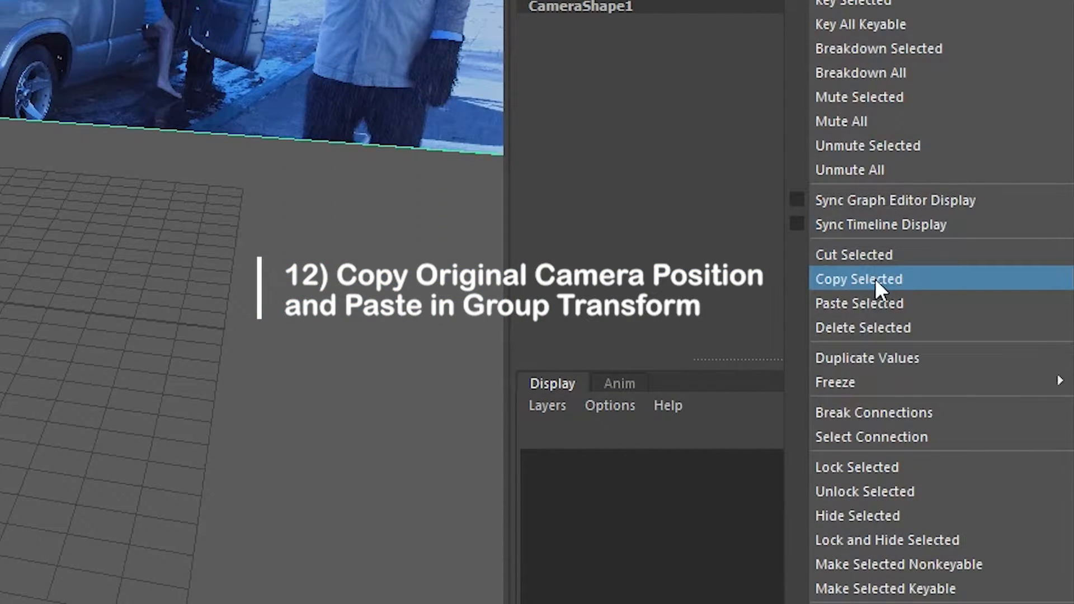
{"action": "left_click", "coordinate": [858, 279]}
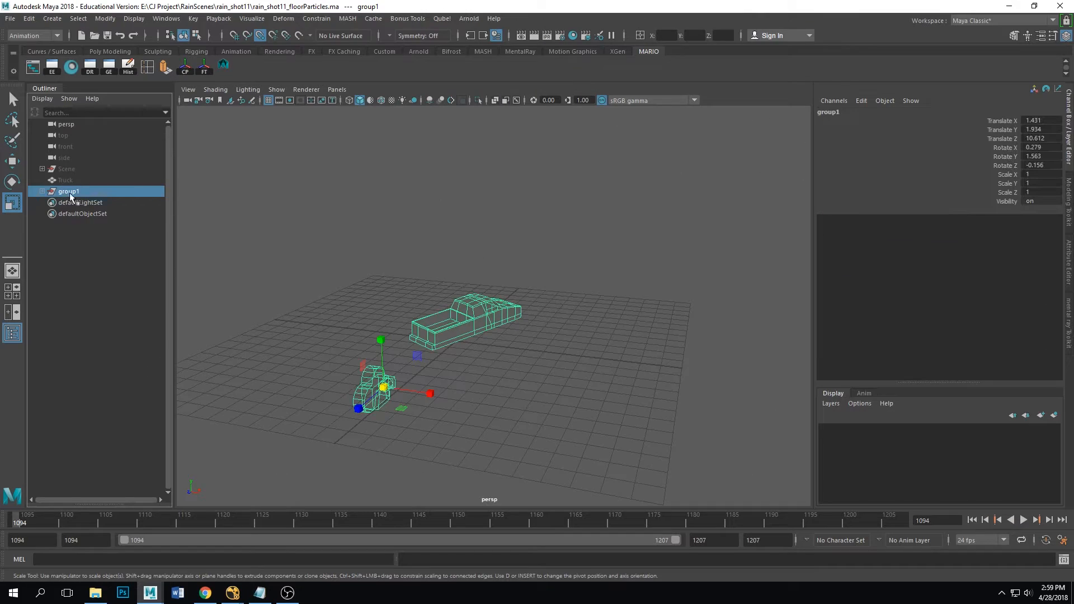
Rename group1 to New_Scene, then play Truck1 through Camera2 to check alignment
{"action": "double_click", "coordinate": [69, 192]}
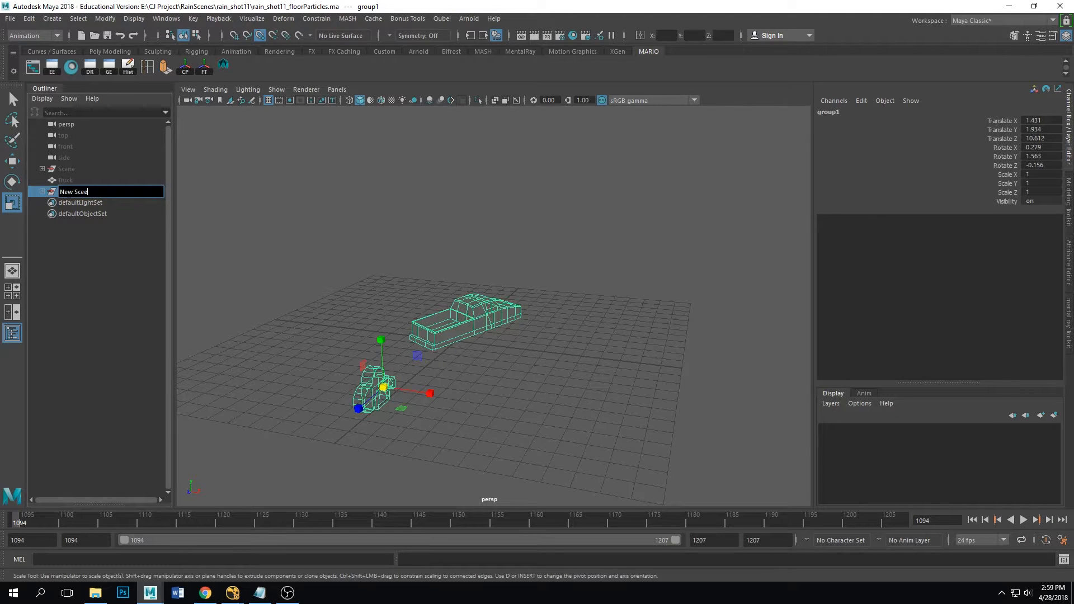
{"action": "left_click", "coordinate": [336, 89]}
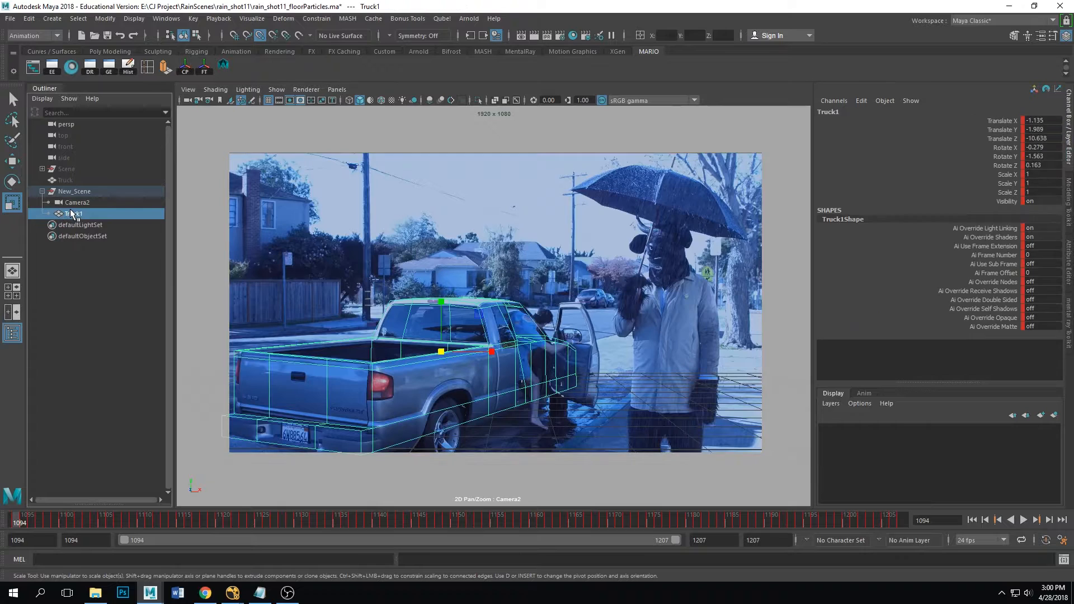
{"action": "left_click", "coordinate": [1023, 519]}
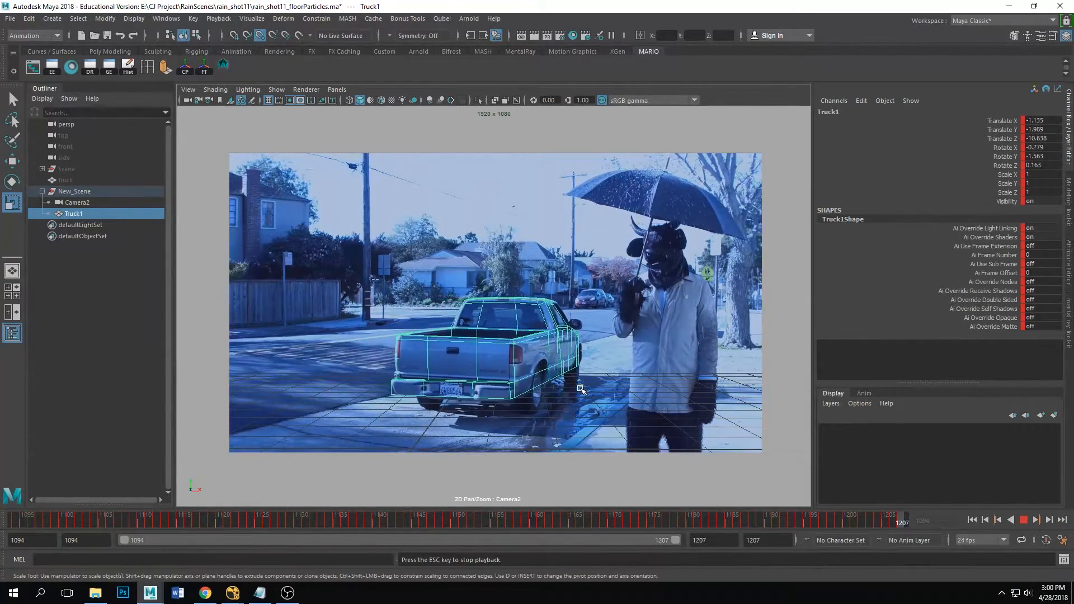
{"action": "left_click", "coordinate": [1064, 519]}
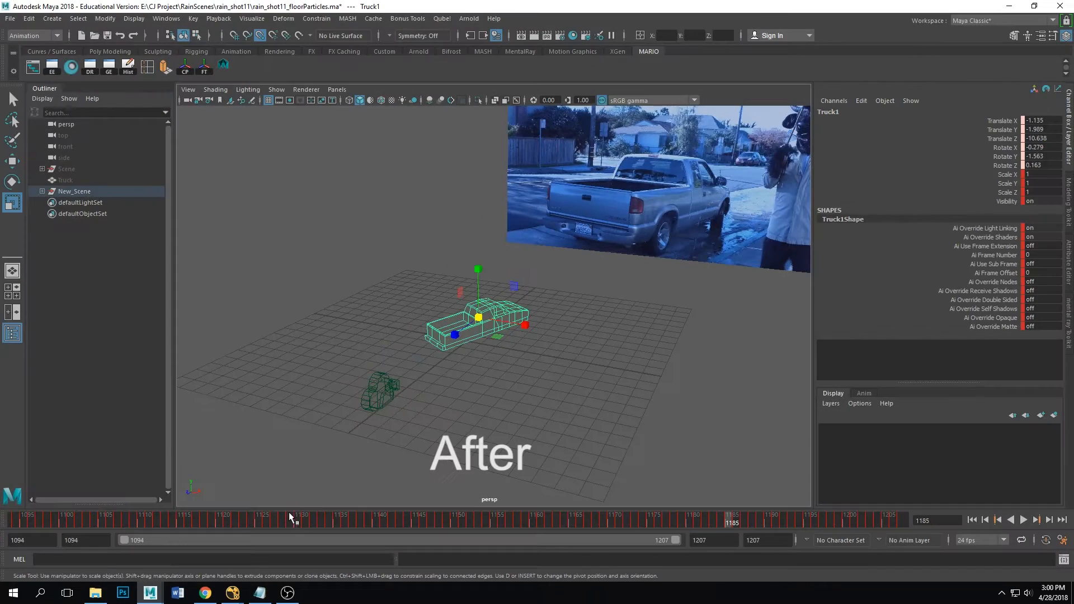
Scrub the timeline in the persp view to watch Truck1 move while the camera stays fixed
{"action": "left_click", "coordinate": [865, 519]}
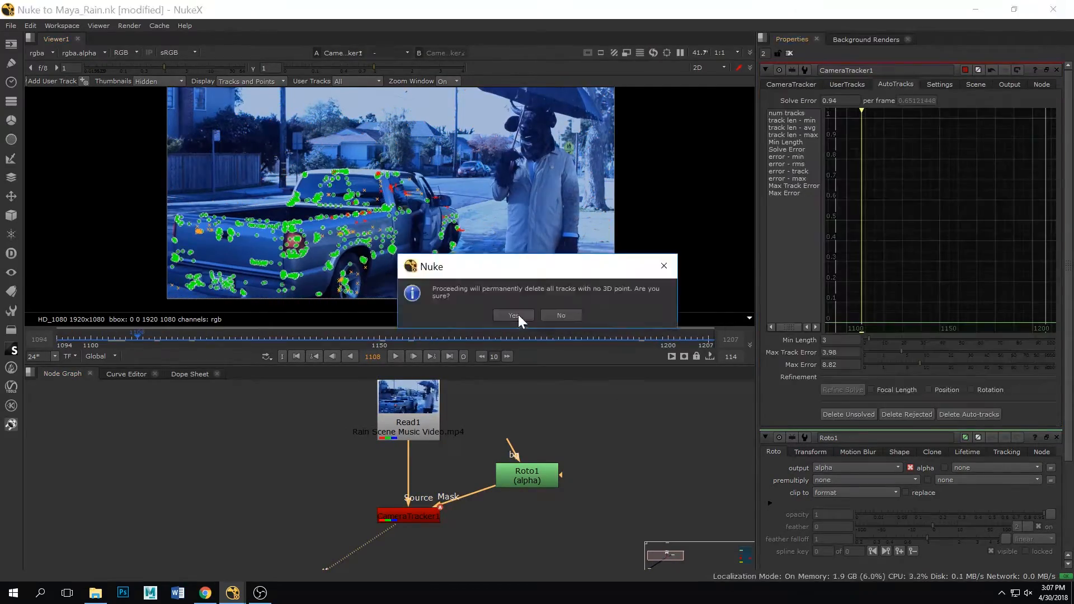
Confirm permanent deletion of the unsolved tracks without 3D points
{"action": "left_click", "coordinate": [512, 316]}
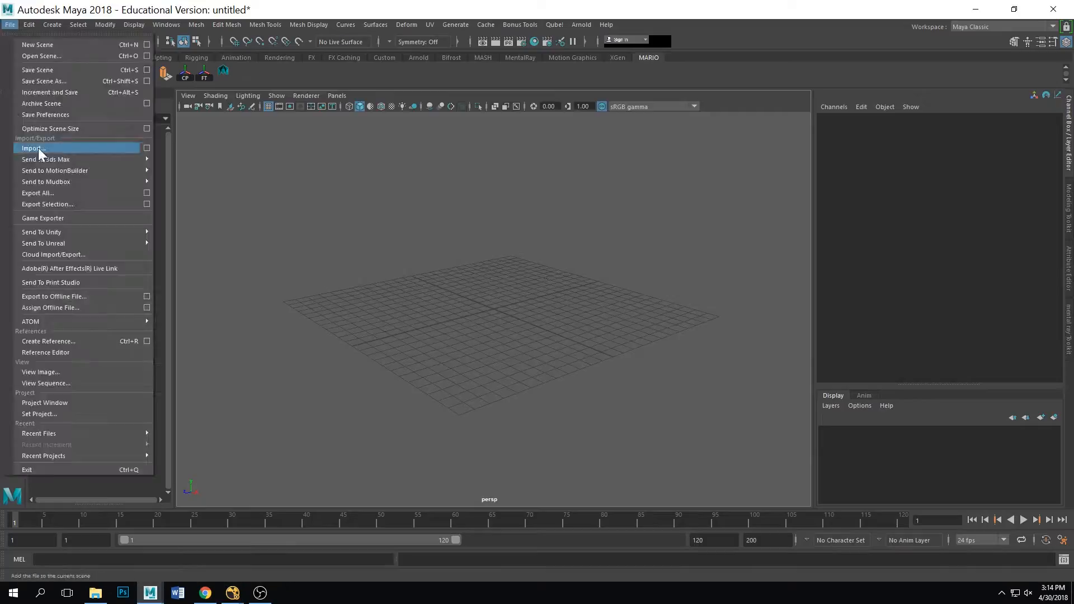
{"action": "left_click", "coordinate": [33, 148]}
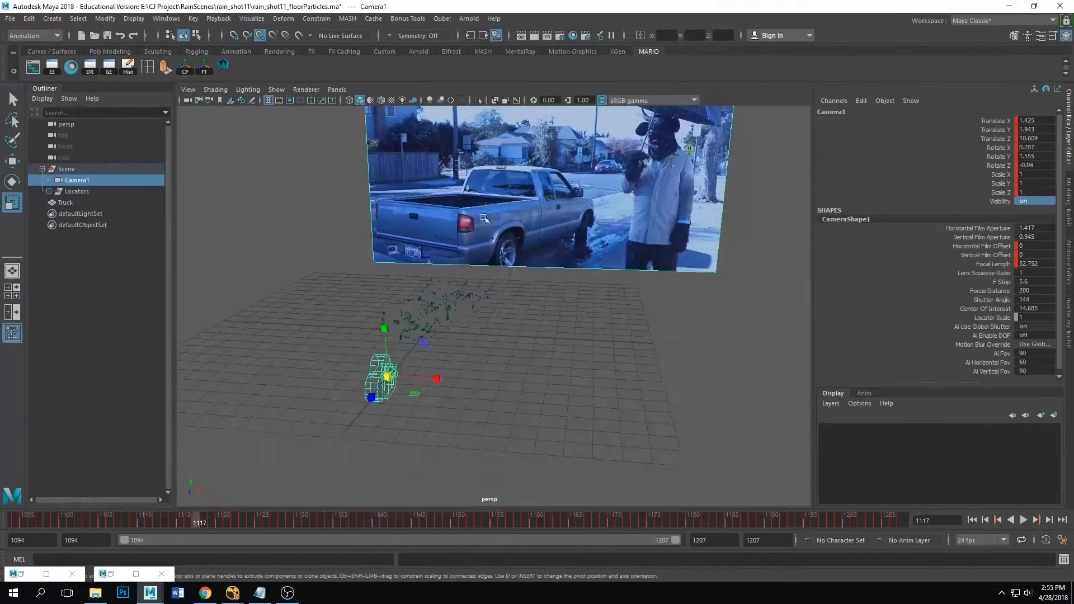